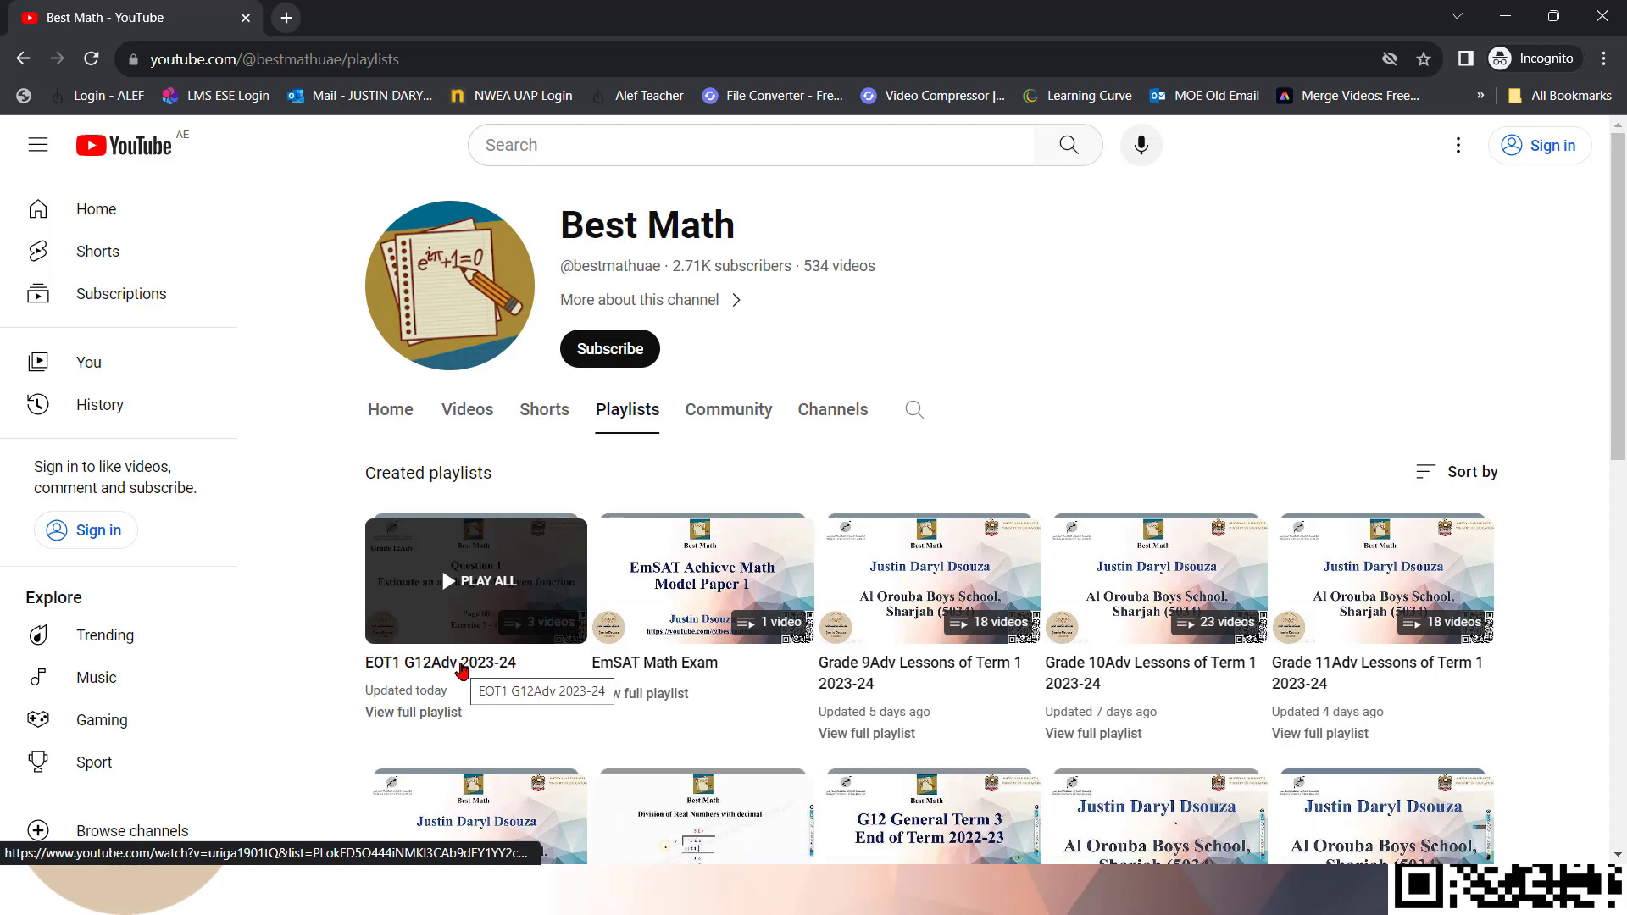
Start the EOT1 G12Adv 2023-24 playlist from the Best Math channel's Playlists page
{"action": "left_click", "coordinate": [475, 580]}
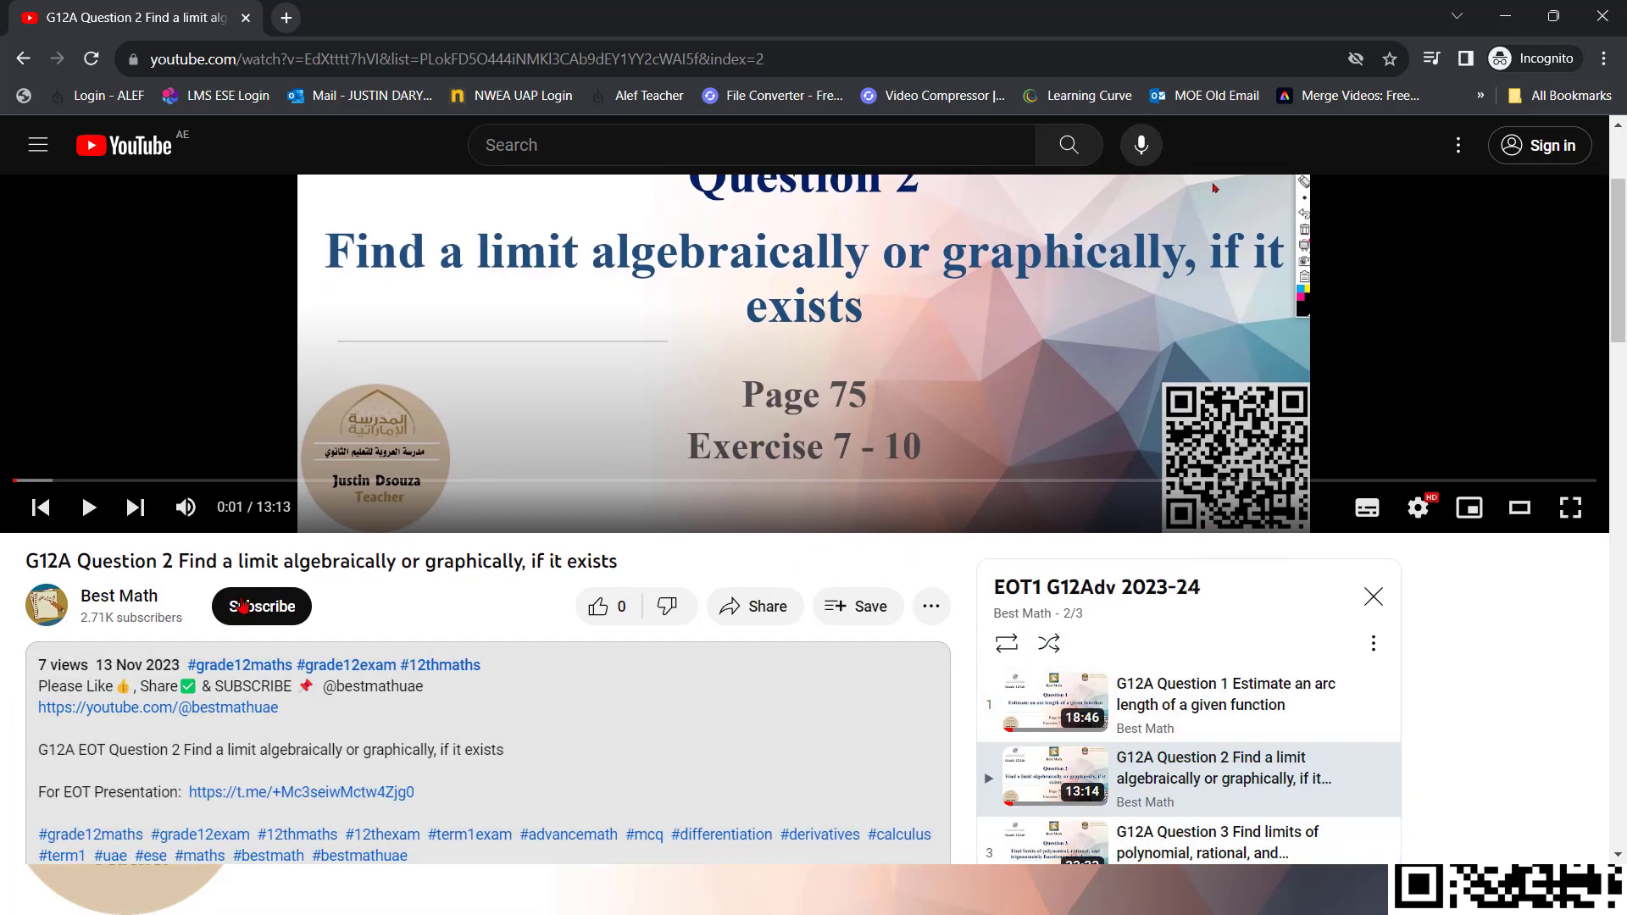
Scroll the video page to reveal the description with the For EOT Presentation link and hashtags
{"action": "scroll", "scroll_direction": "down", "scroll_amount": 3}
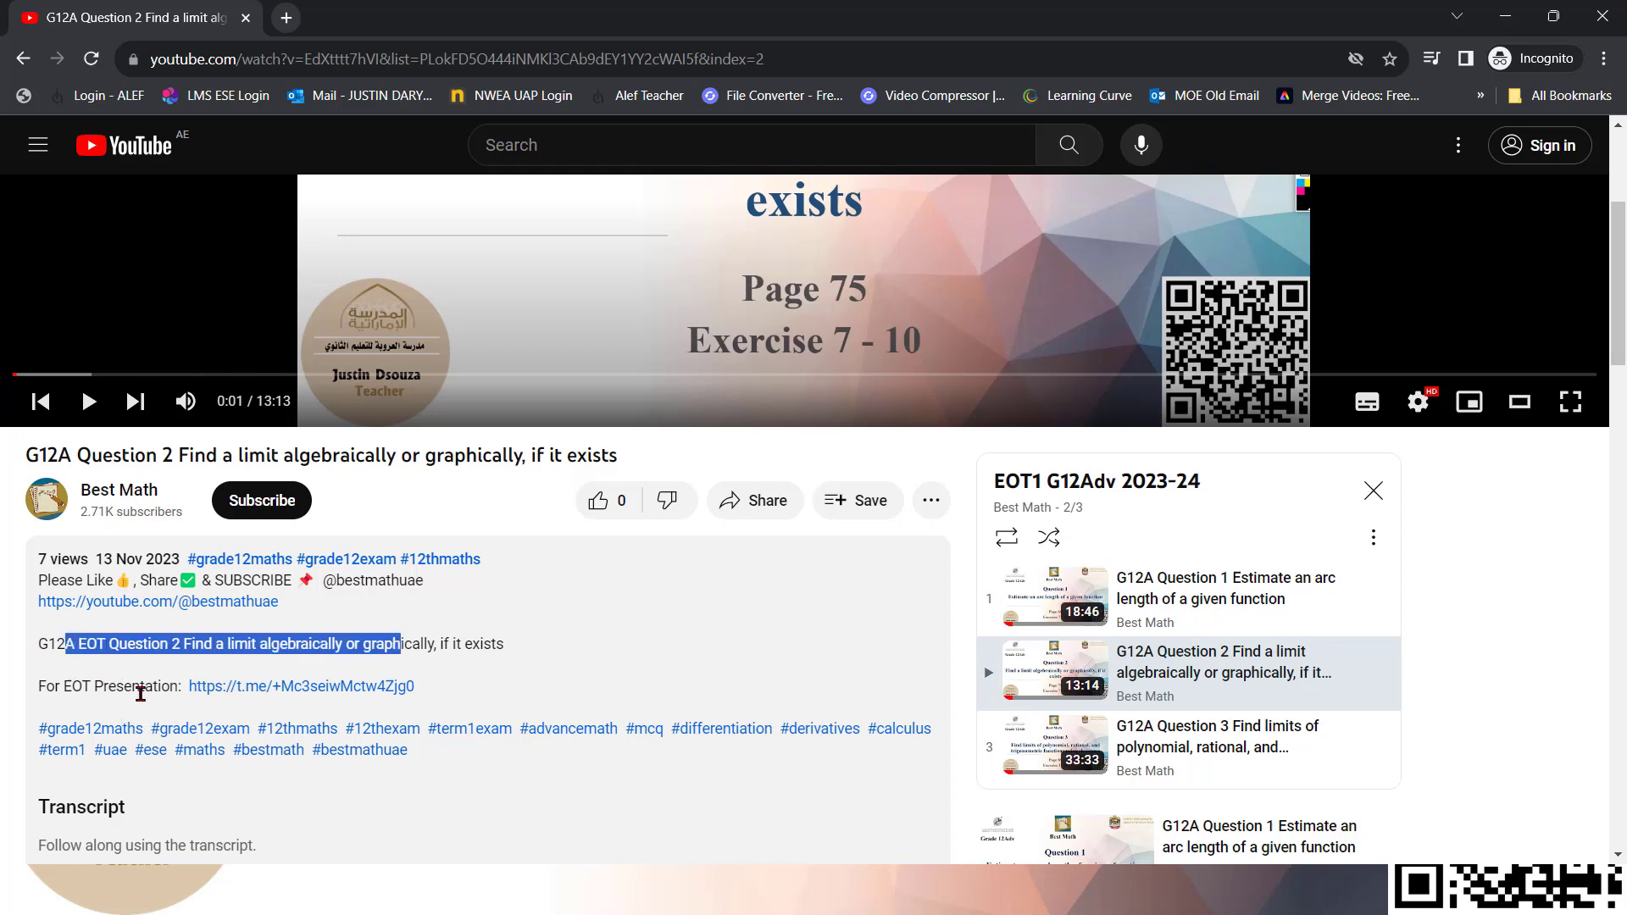